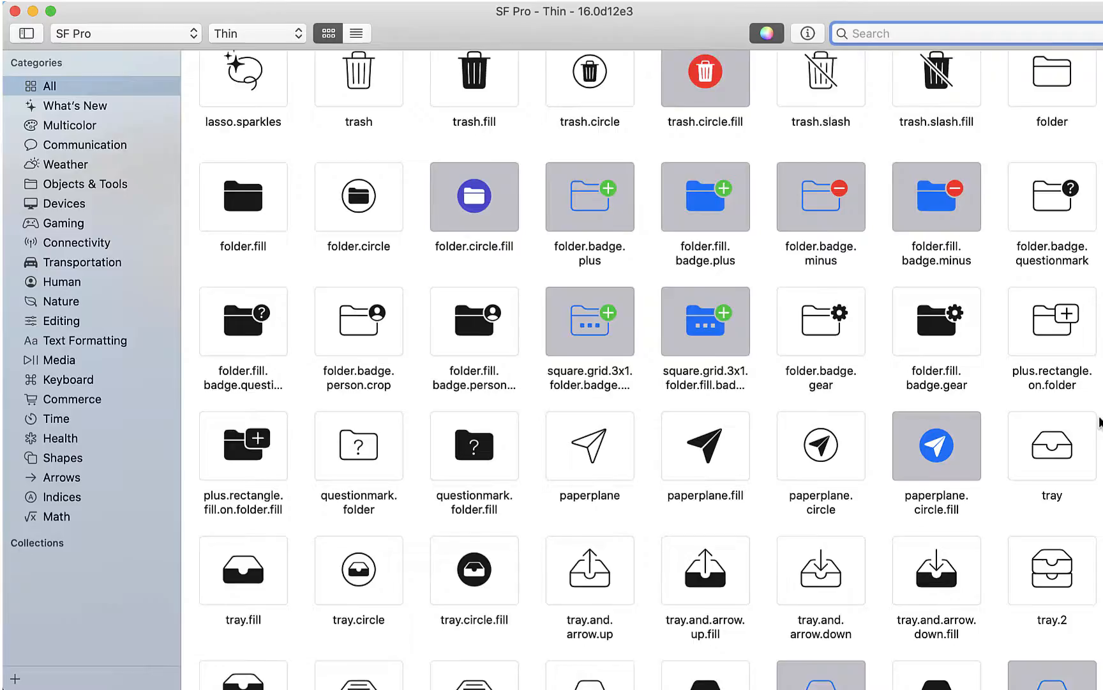
Scroll the Apple Developer page and open the SF Symbols download page.
{"action": "scroll", "scroll_direction": "down", "scroll_amount": 3}
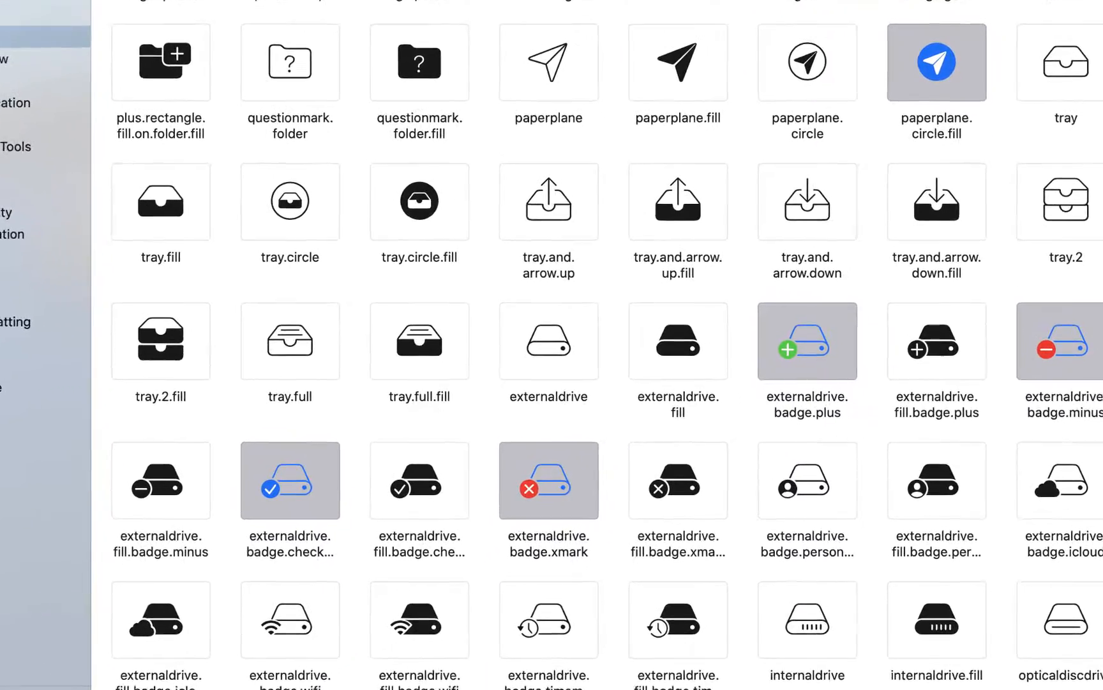
{"action": "scroll", "scroll_direction": "down", "scroll_amount": 3}
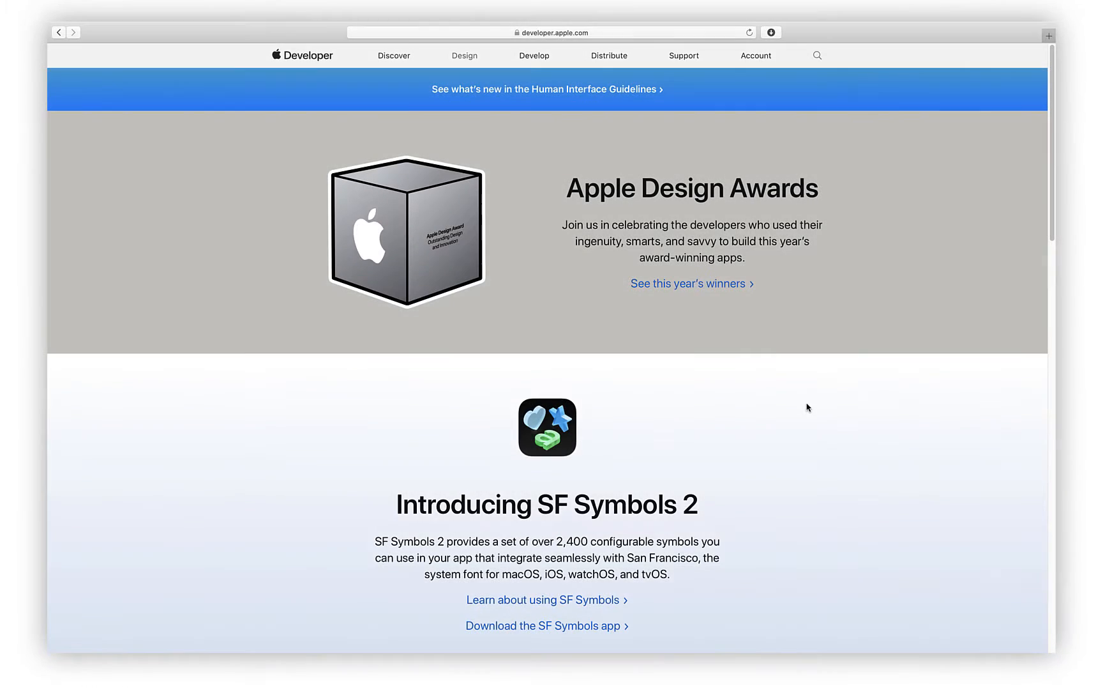
{"action": "scroll", "scroll_direction": "down", "scroll_amount": 3}
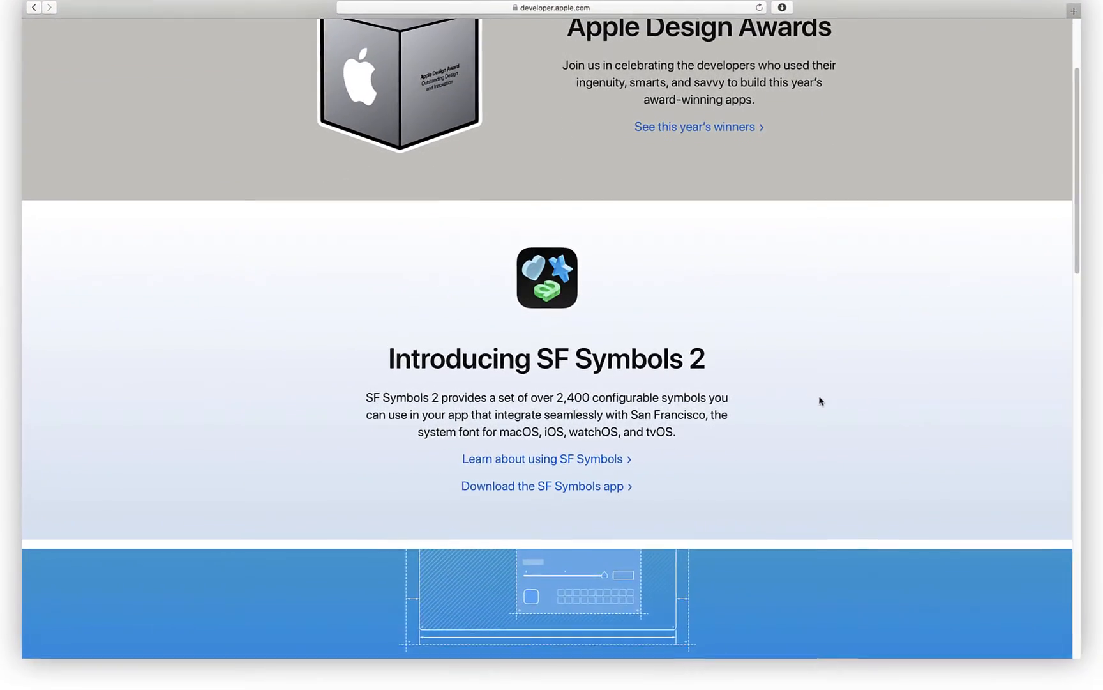
{"action": "scroll", "scroll_direction": "down", "scroll_amount": 3}
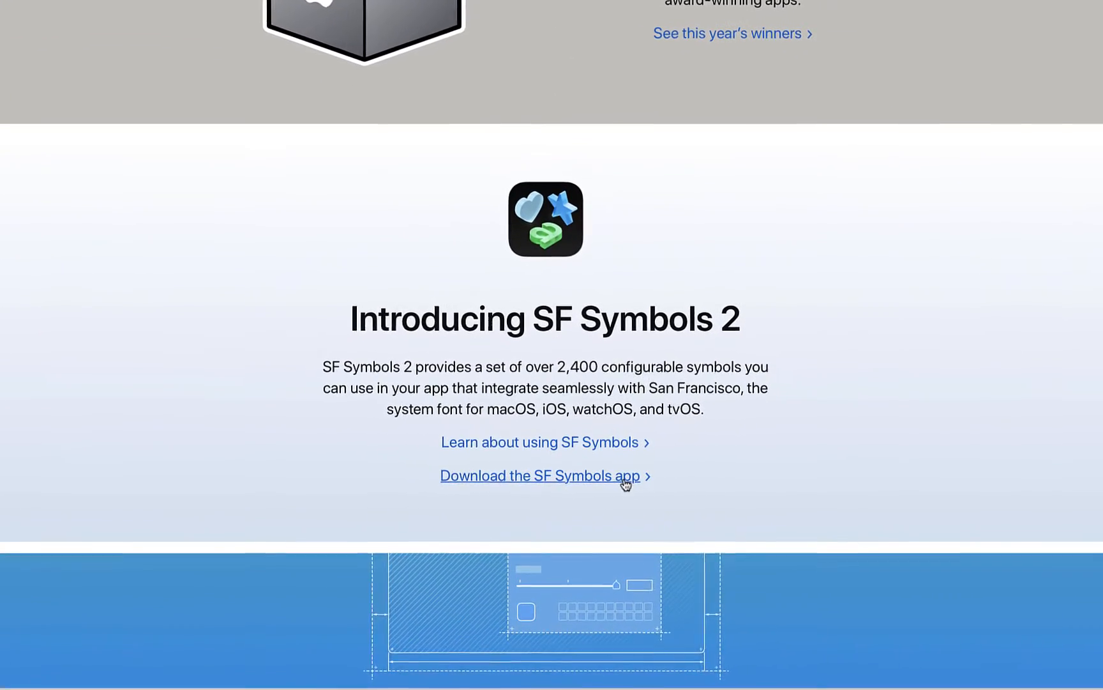
{"action": "left_click", "coordinate": [539, 475]}
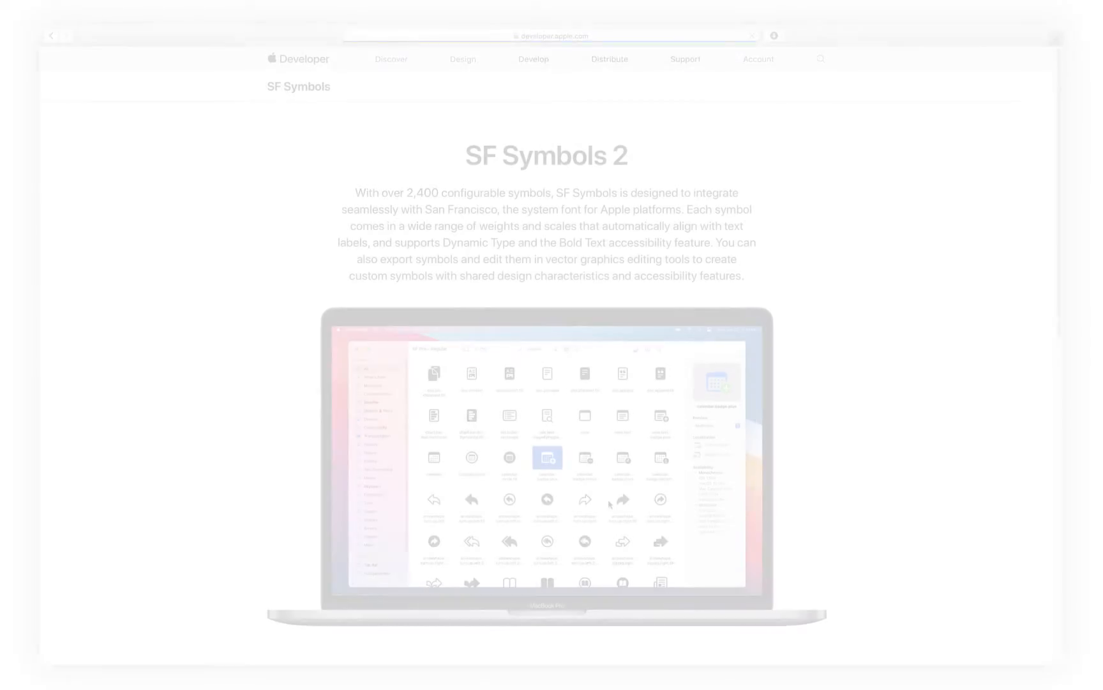
Scroll through the SF Symbols download and system fonts sections.
{"action": "scroll", "scroll_direction": "down", "scroll_amount": 3}
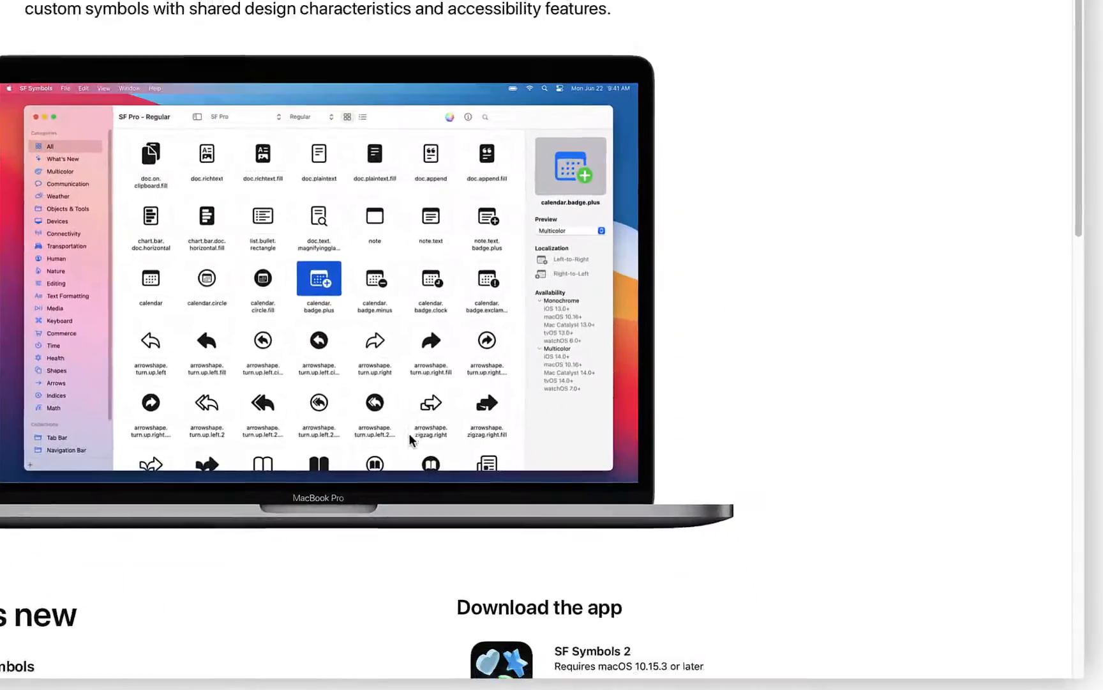
{"action": "scroll", "scroll_direction": "down", "scroll_amount": 3}
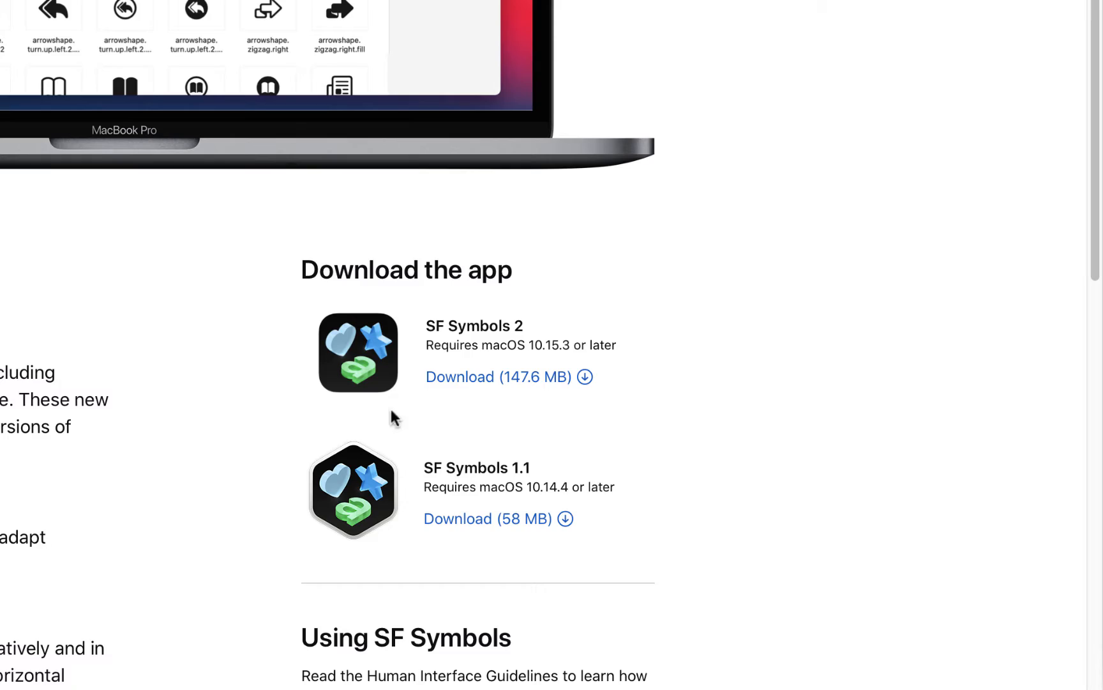
{"action": "mouse_move", "coordinate": [468, 386]}
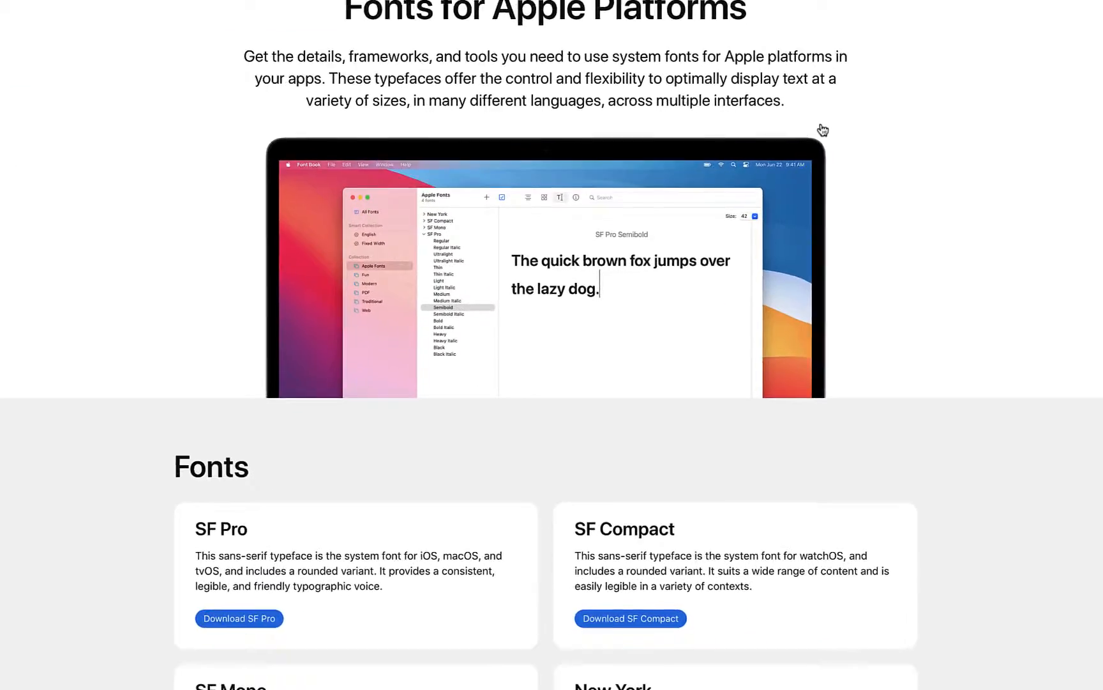
{"action": "scroll", "scroll_direction": "down", "scroll_amount": 3}
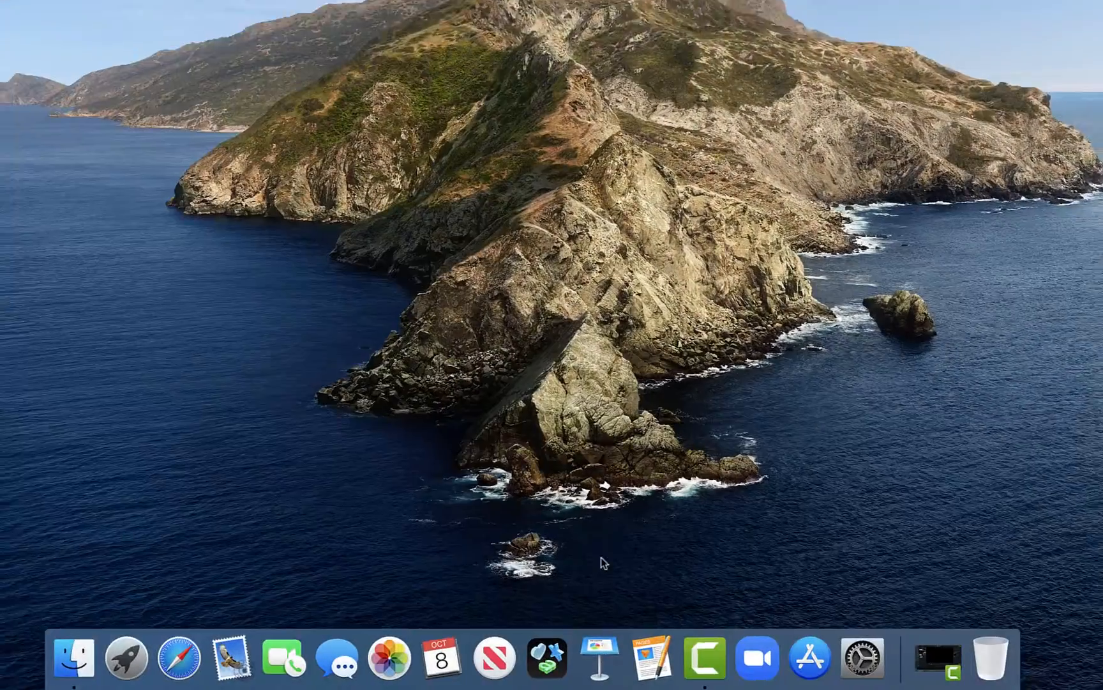
{"action": "mouse_move", "coordinate": [522, 647]}
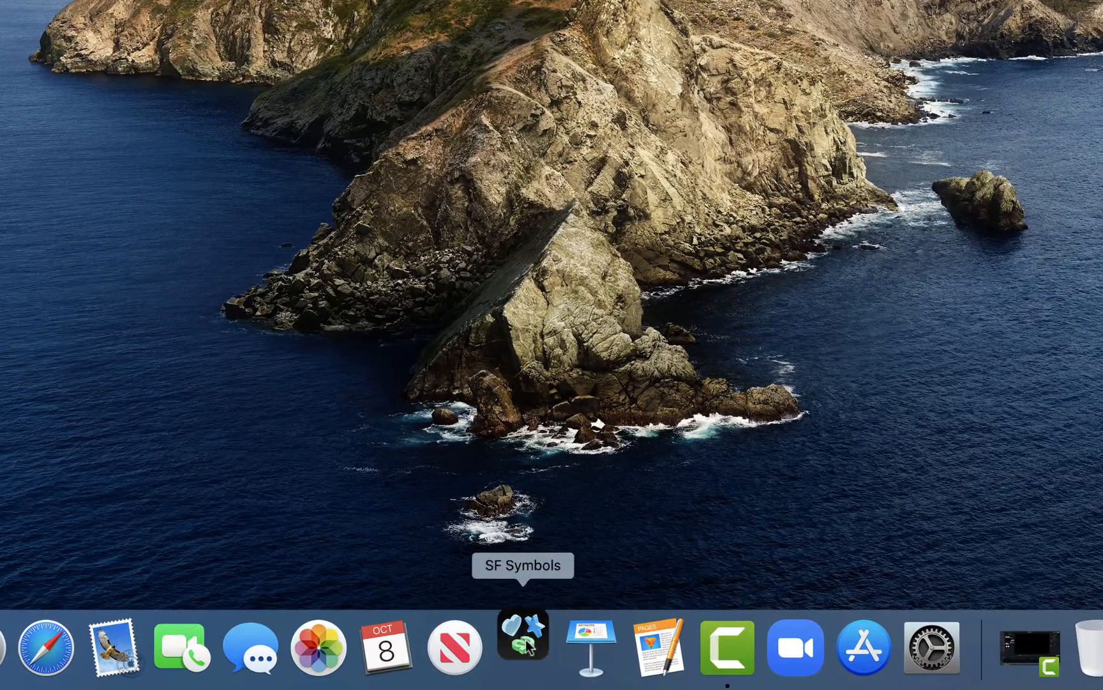
Launch SF Symbols, browse the Weather category, then show All symbols.
{"action": "left_click", "coordinate": [523, 644]}
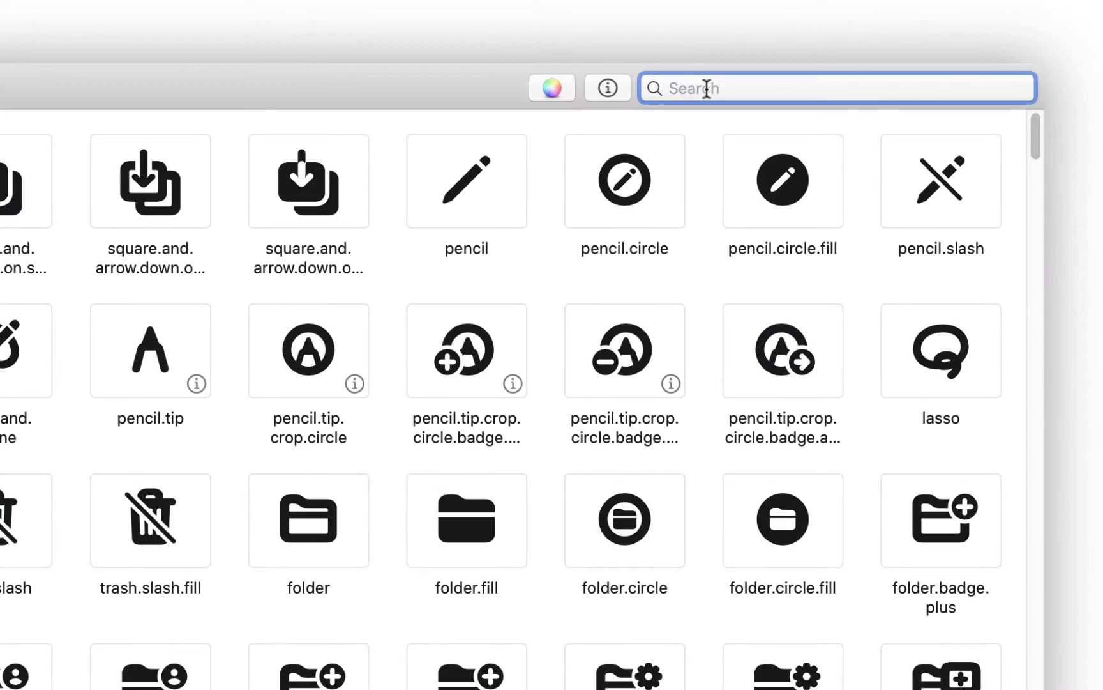
{"action": "left_click", "coordinate": [138, 256]}
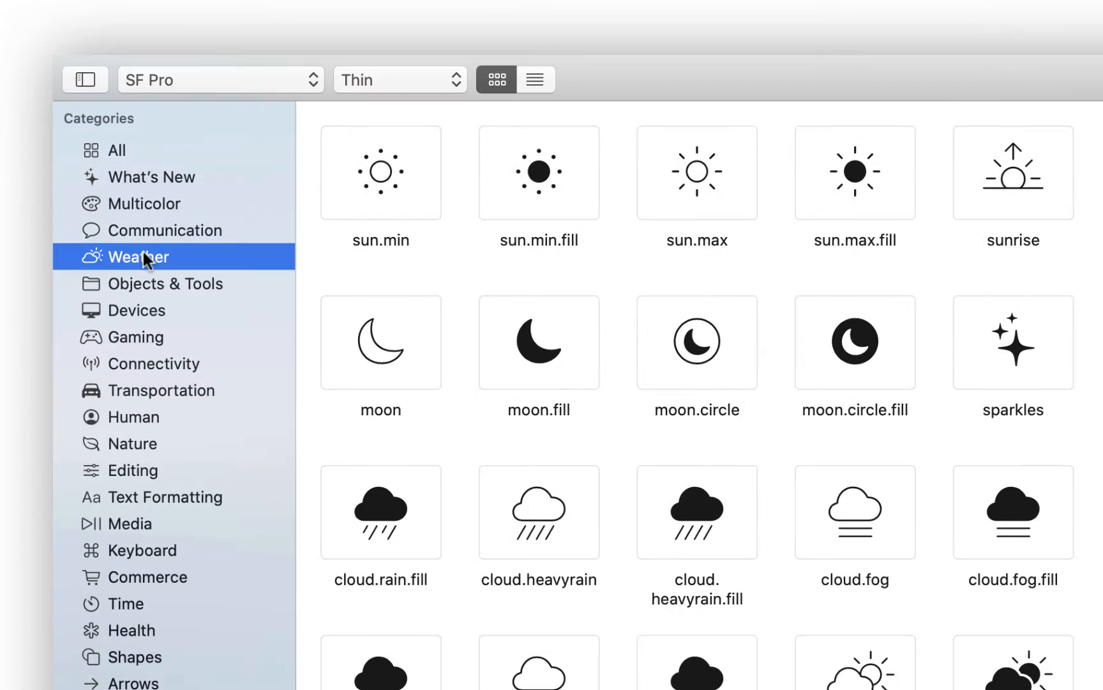
{"action": "mouse_move", "coordinate": [135, 380]}
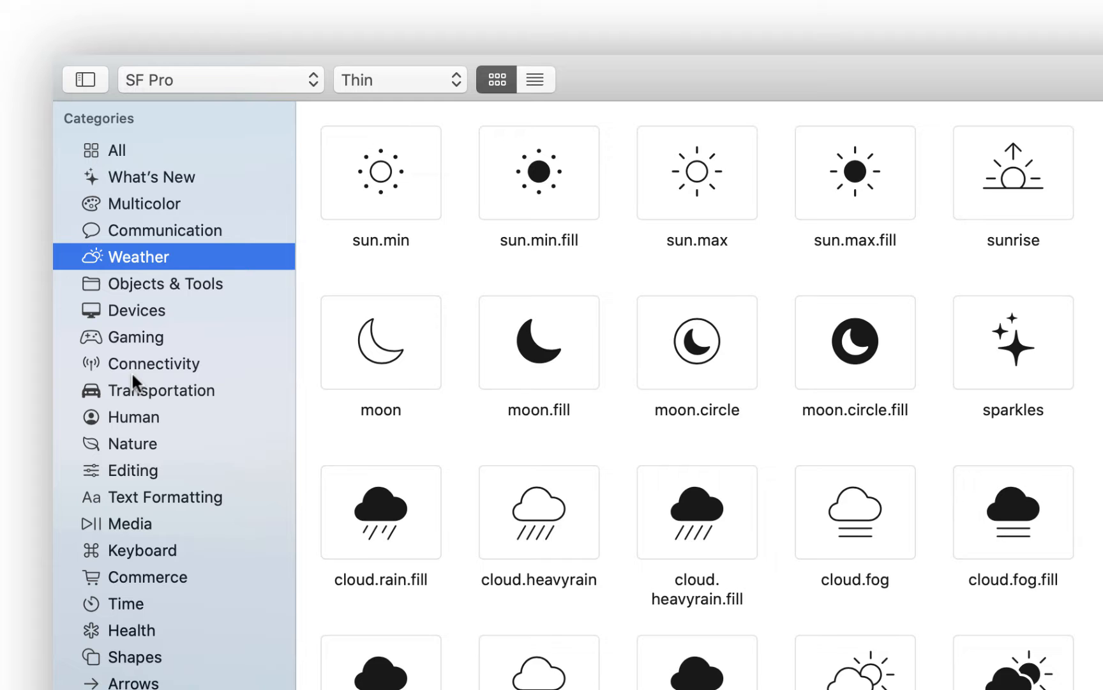
{"action": "left_click", "coordinate": [160, 390]}
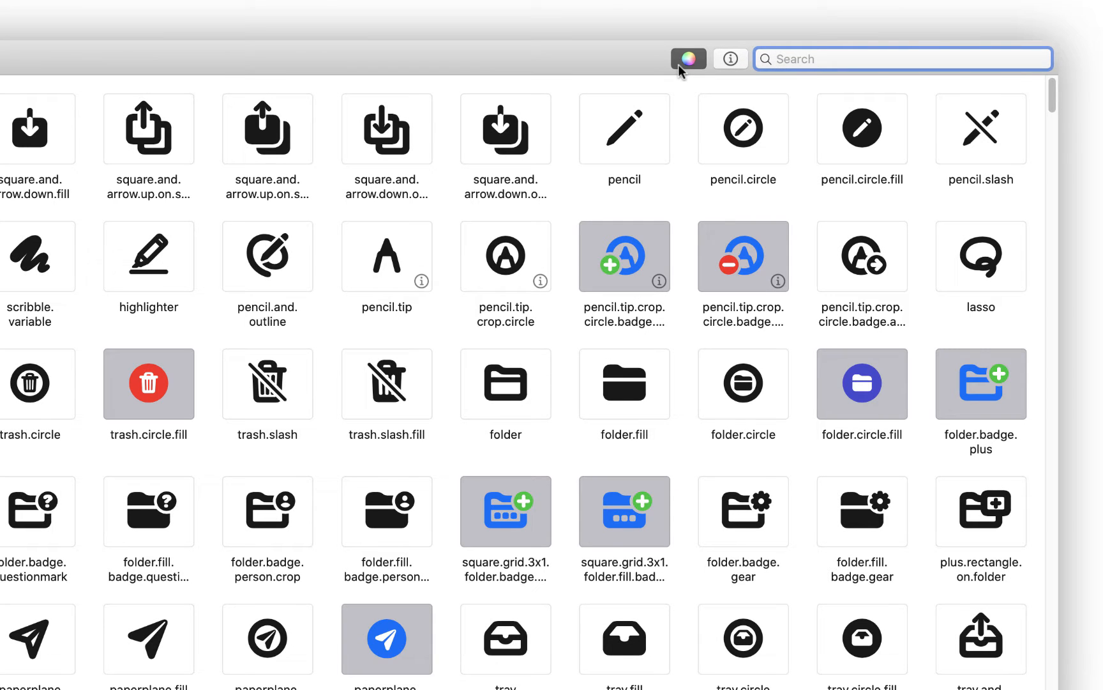
Switch the symbol grid from multicolor to monochrome and choose Semibold weight.
{"action": "left_click", "coordinate": [77, 59]}
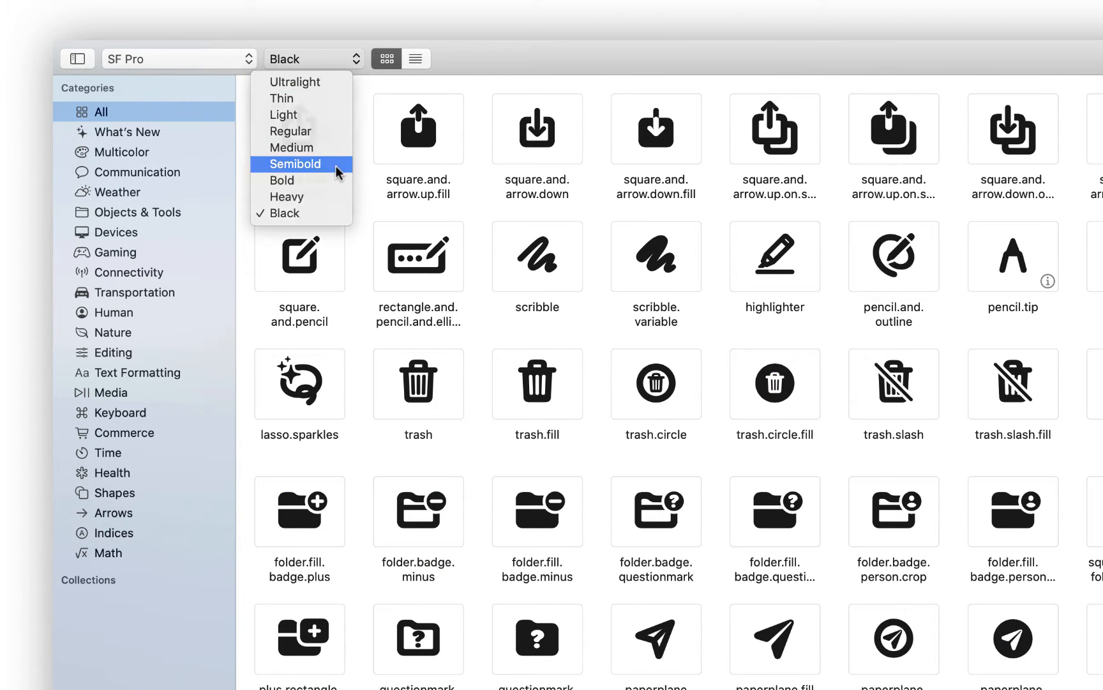
{"action": "left_click", "coordinate": [295, 164]}
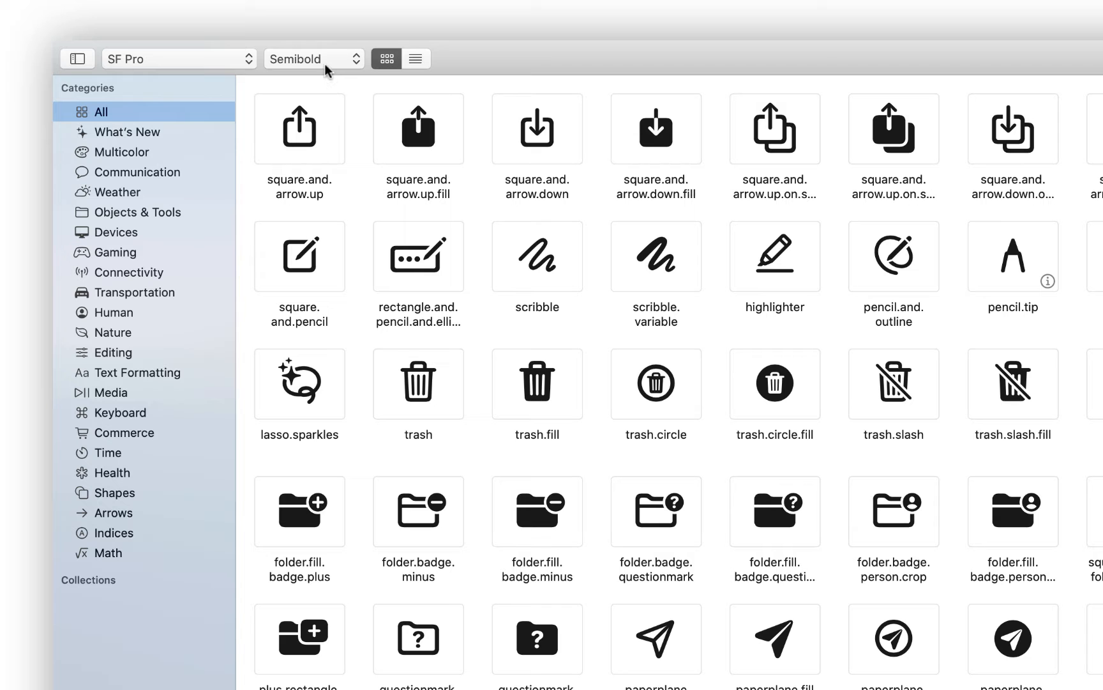
{"action": "left_click", "coordinate": [313, 58]}
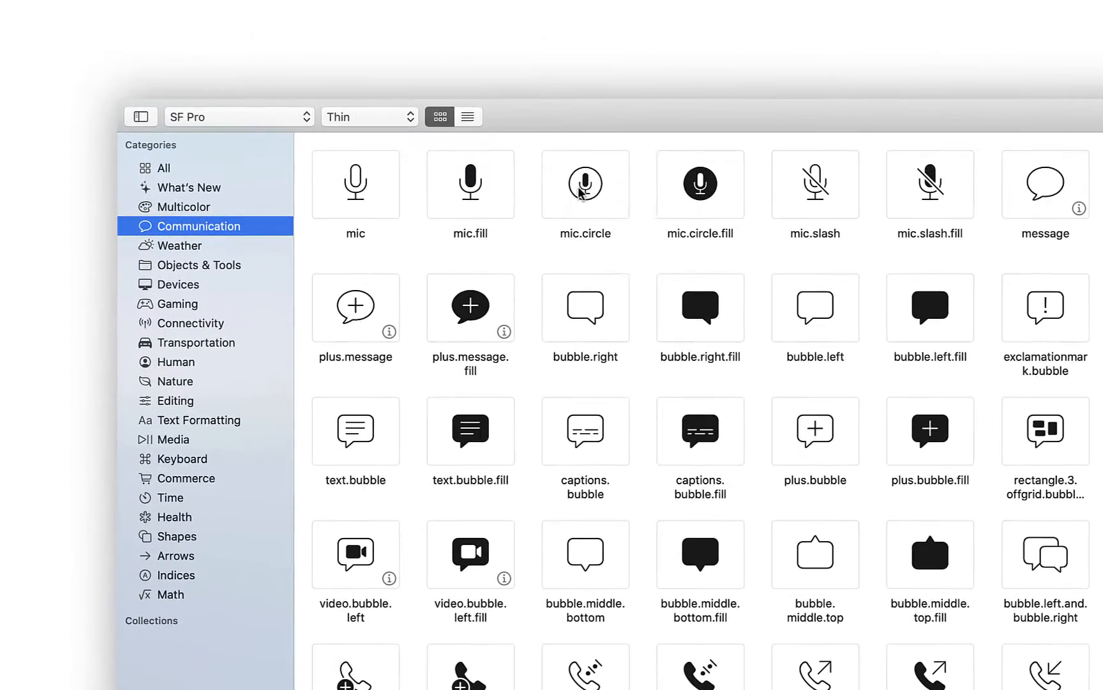
Bring up the context menu on mic.circle to copy the symbol.
{"action": "right_click", "coordinate": [585, 184]}
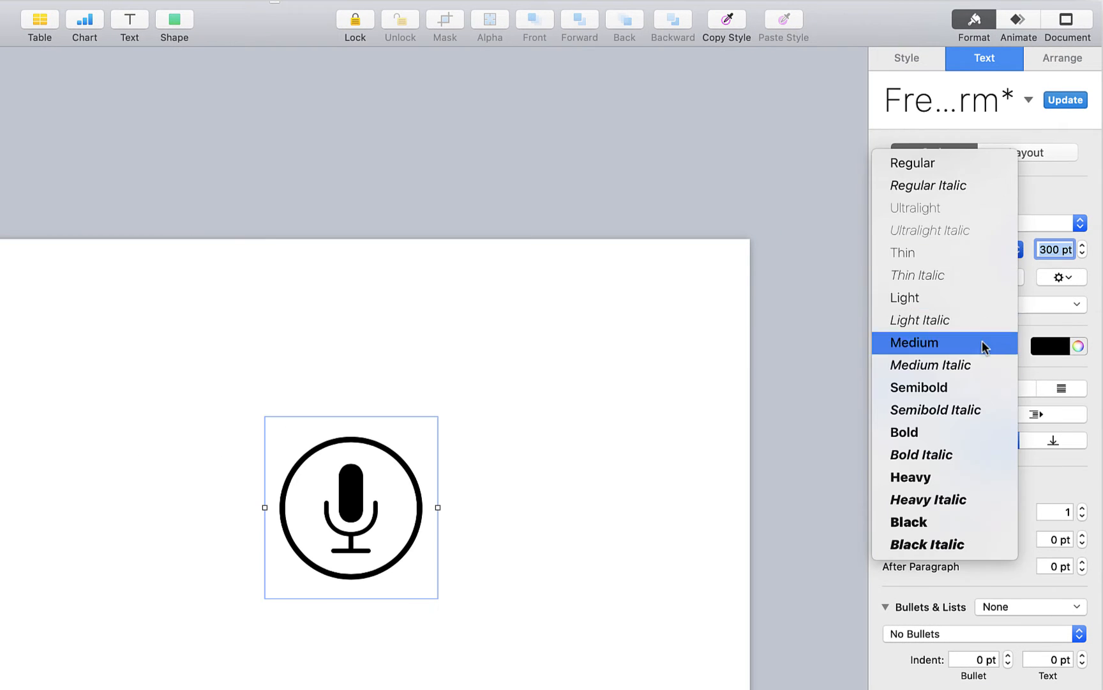
Set the mic.circle glyph to Ultralight, try a gradient fill, then revert to black.
{"action": "left_click", "coordinate": [915, 208]}
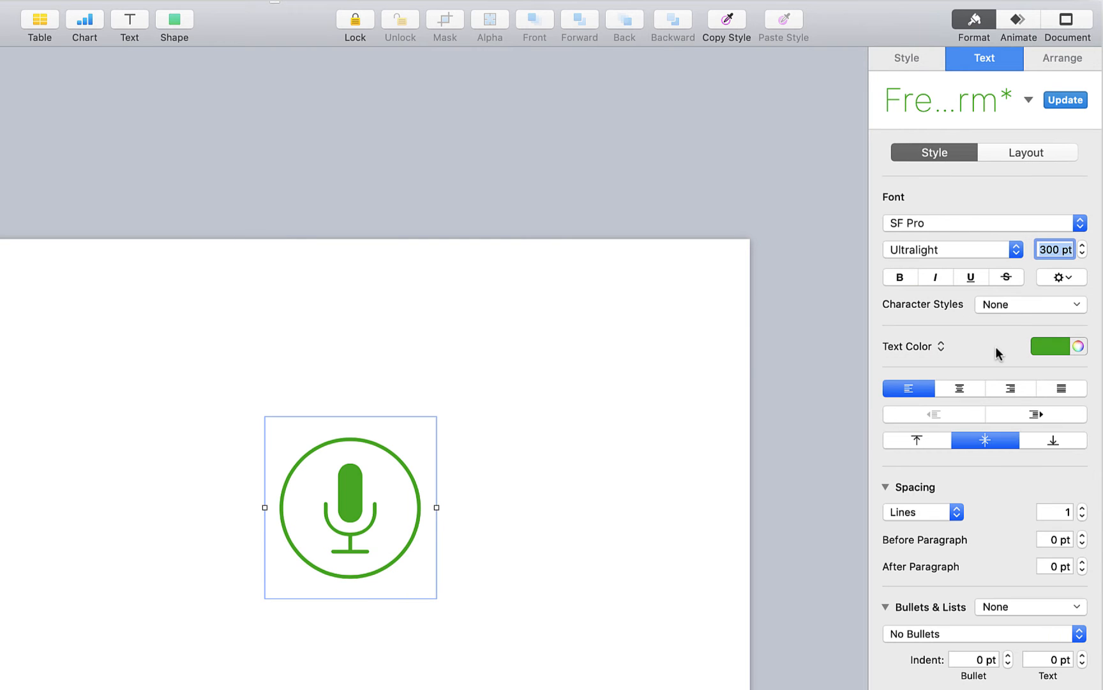
{"action": "left_click", "coordinate": [935, 346]}
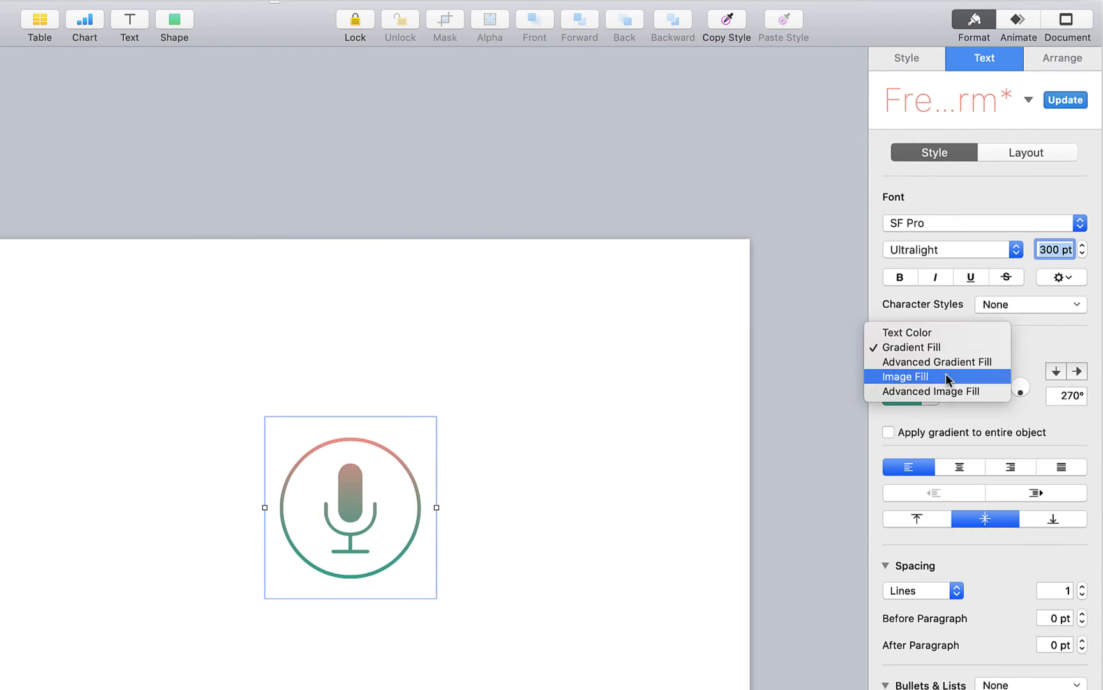
{"action": "left_click", "coordinate": [908, 332]}
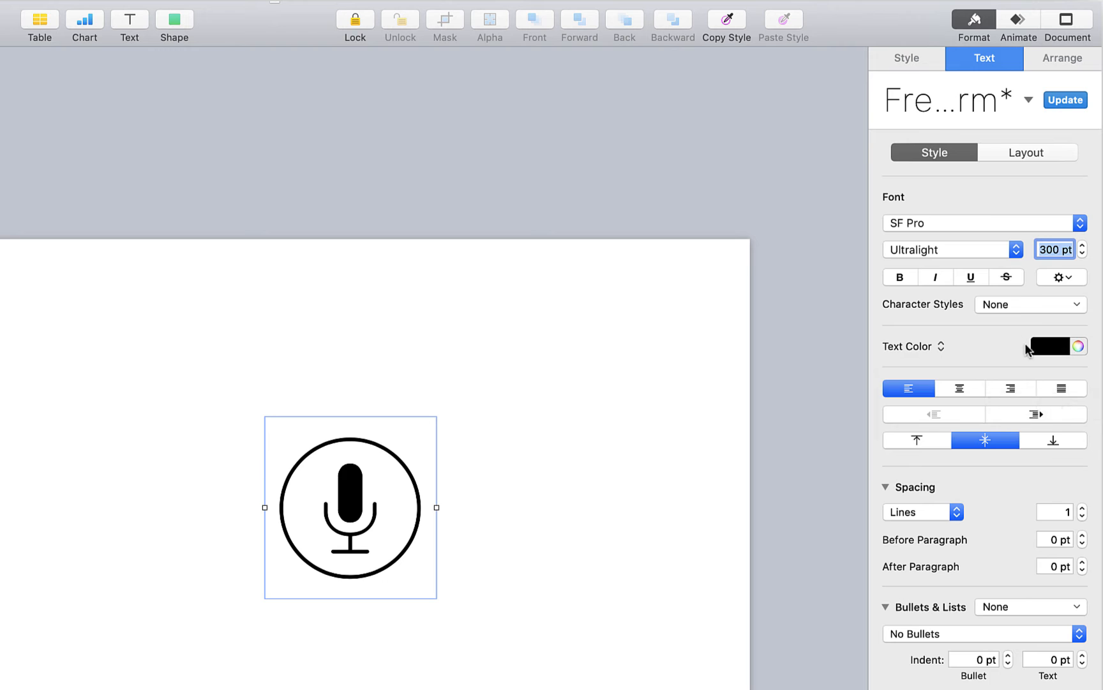